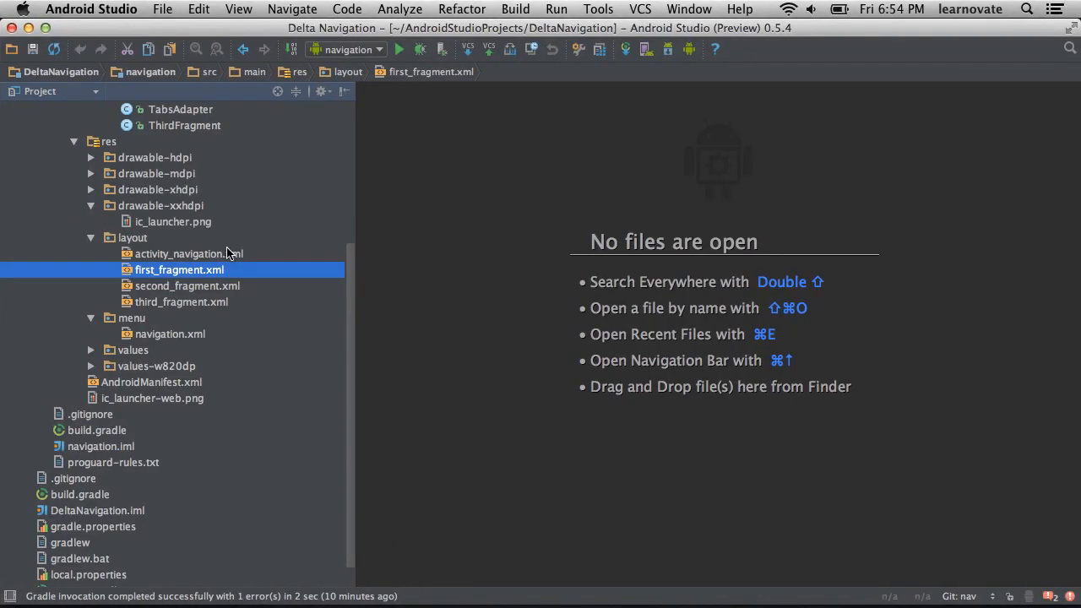
# - Open first_fragment.xml from res/layout in the editor
pyautogui.doubleClick(179, 270)
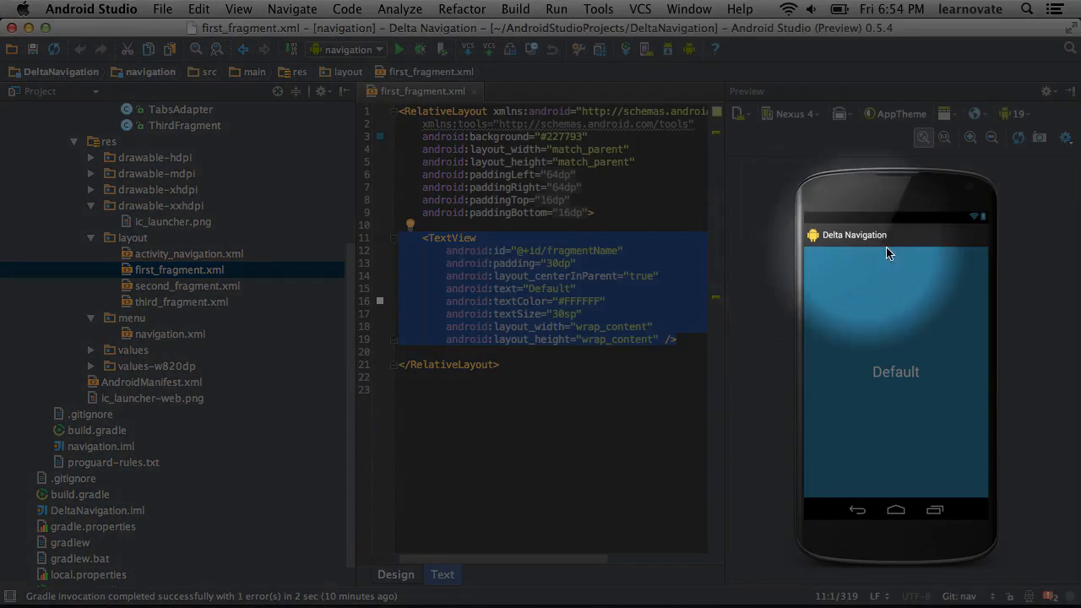
pyautogui.moveTo(875, 256)
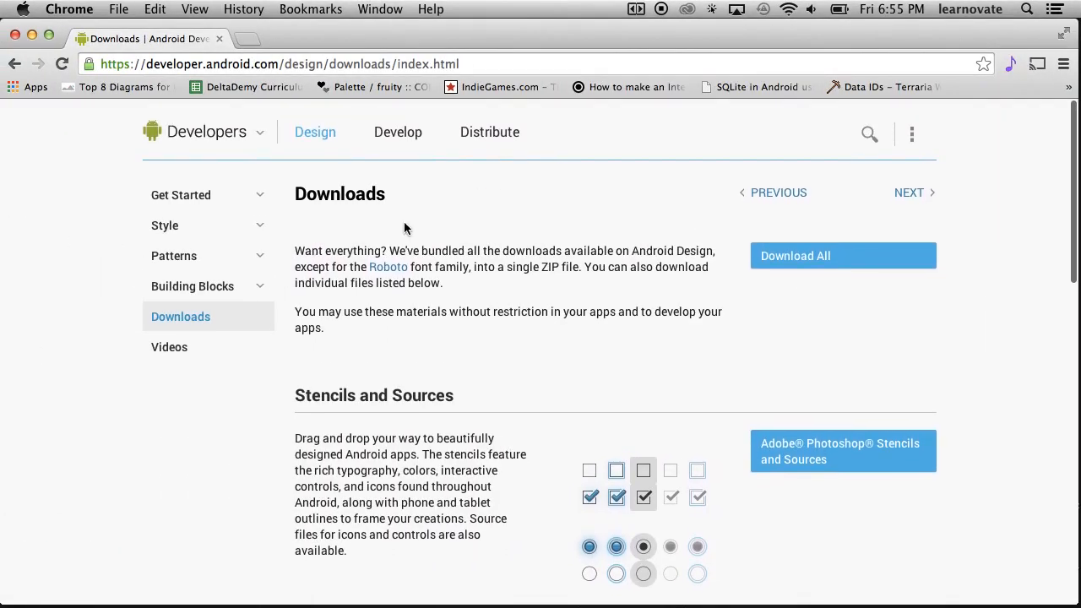
# - Scroll the design downloads page down to the Action Bar Icon Pack section
pyautogui.scroll(-3)
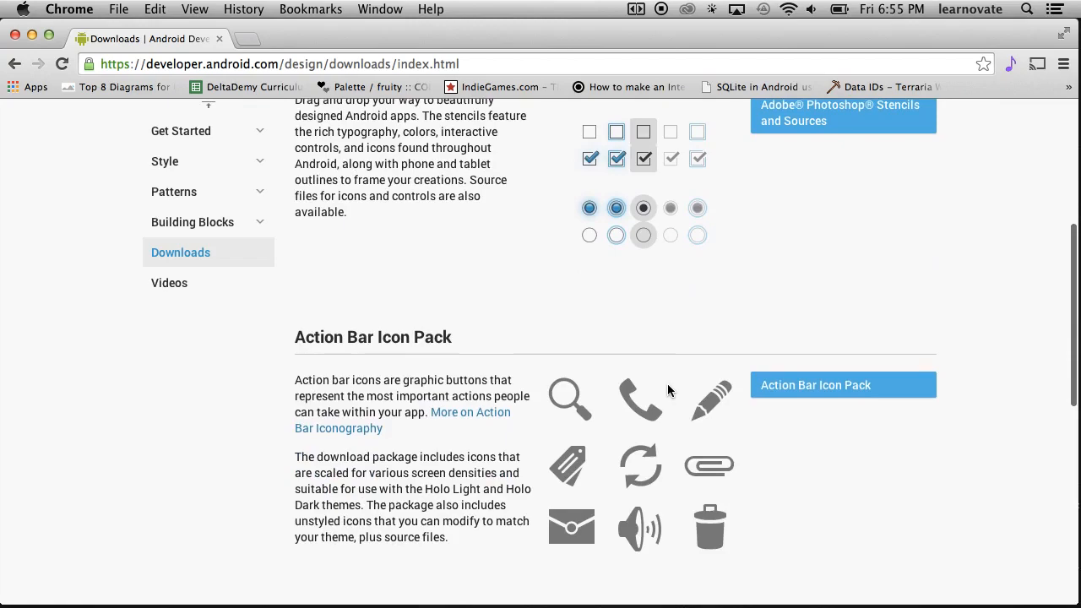
pyautogui.scroll(-3)
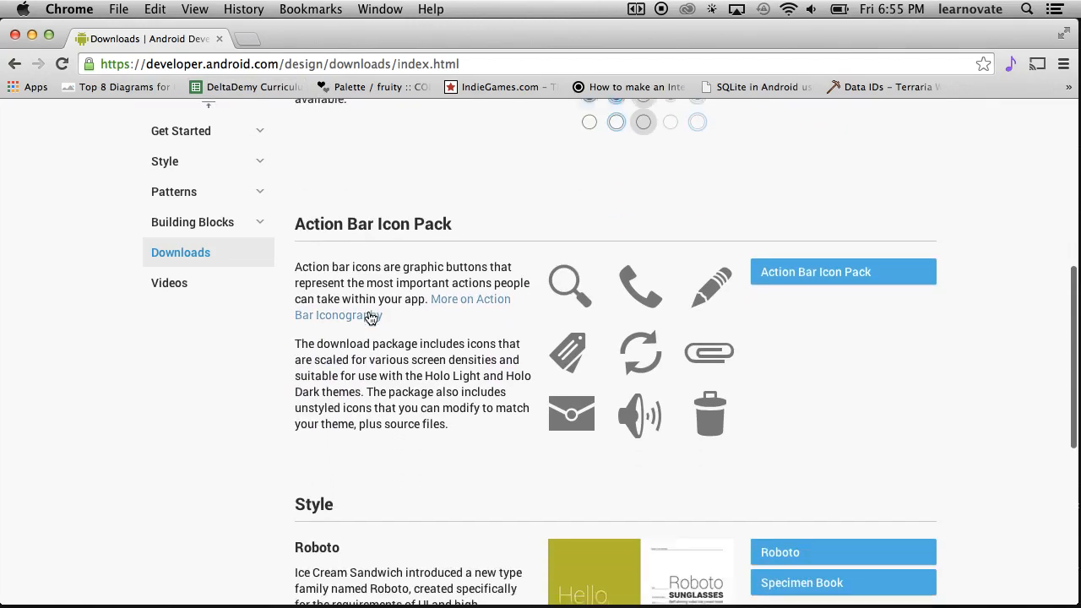
pyautogui.scroll(-3)
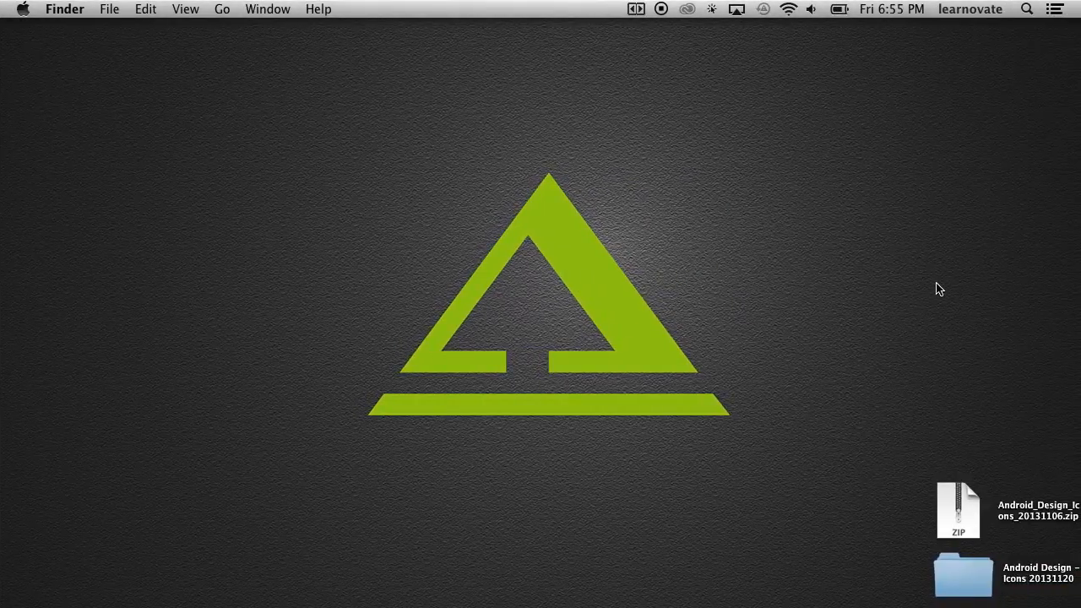
# - Locate the 03_rating_good drawable folders inside the downloaded Action Bar Icons pack
pyautogui.click(958, 510)
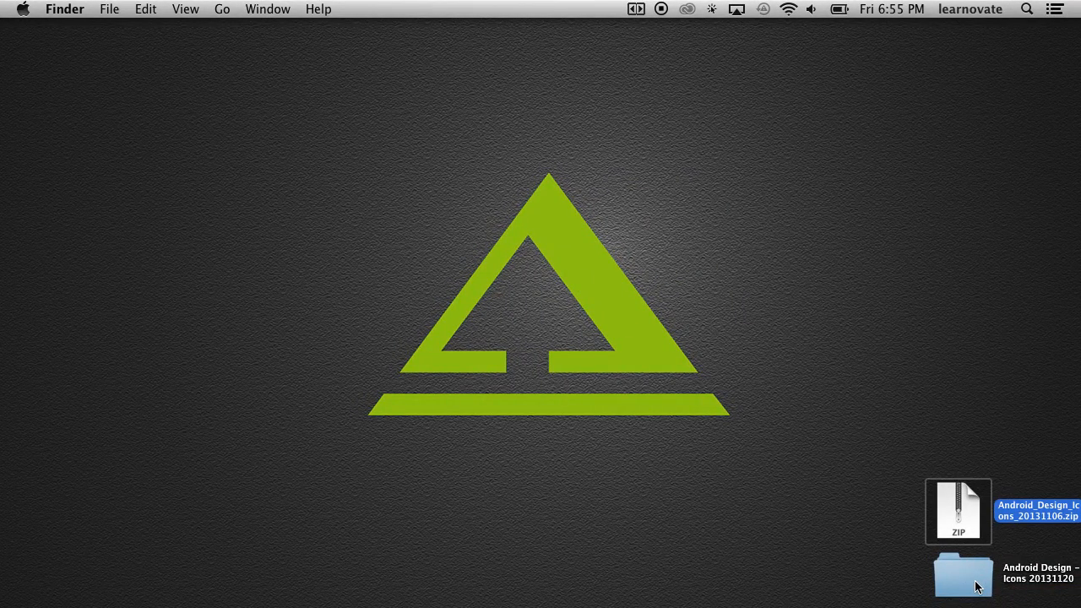
pyautogui.moveTo(921, 386)
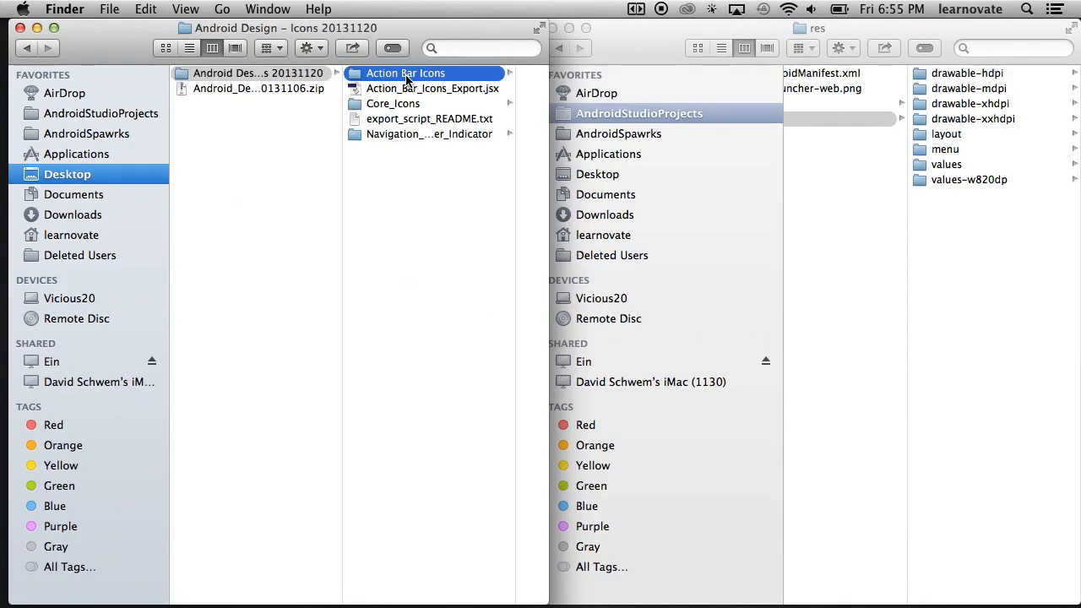
pyautogui.doubleClick(406, 73)
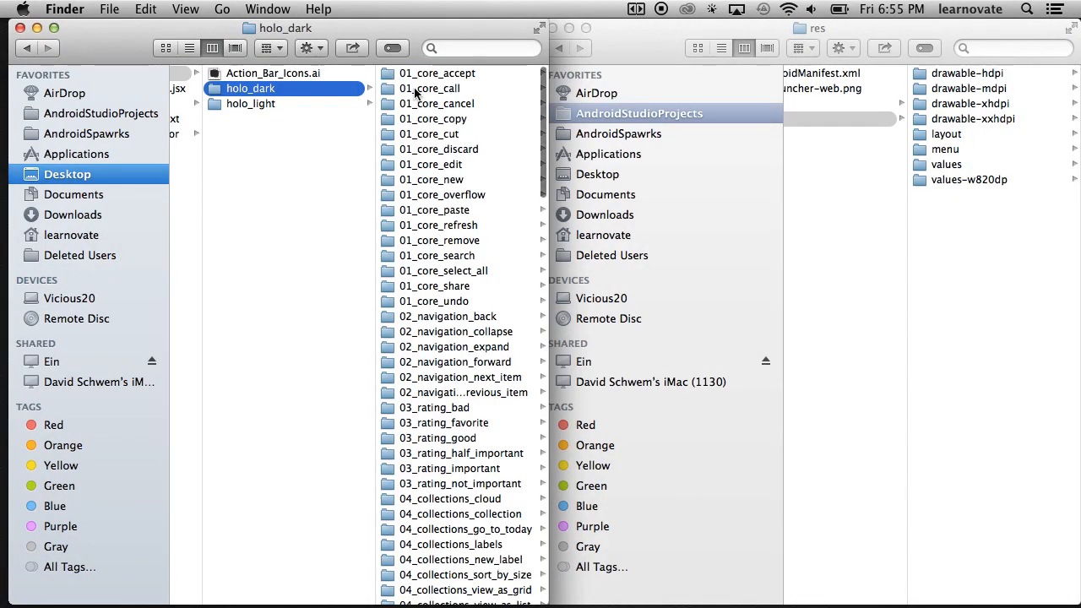
pyautogui.scroll(-3)
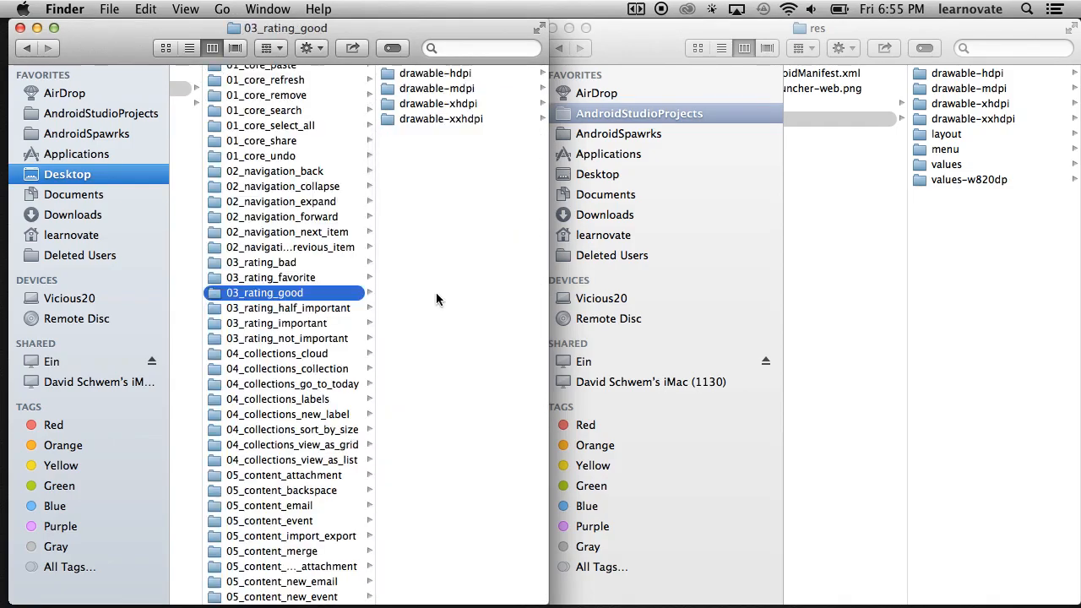
pyautogui.moveTo(429, 128)
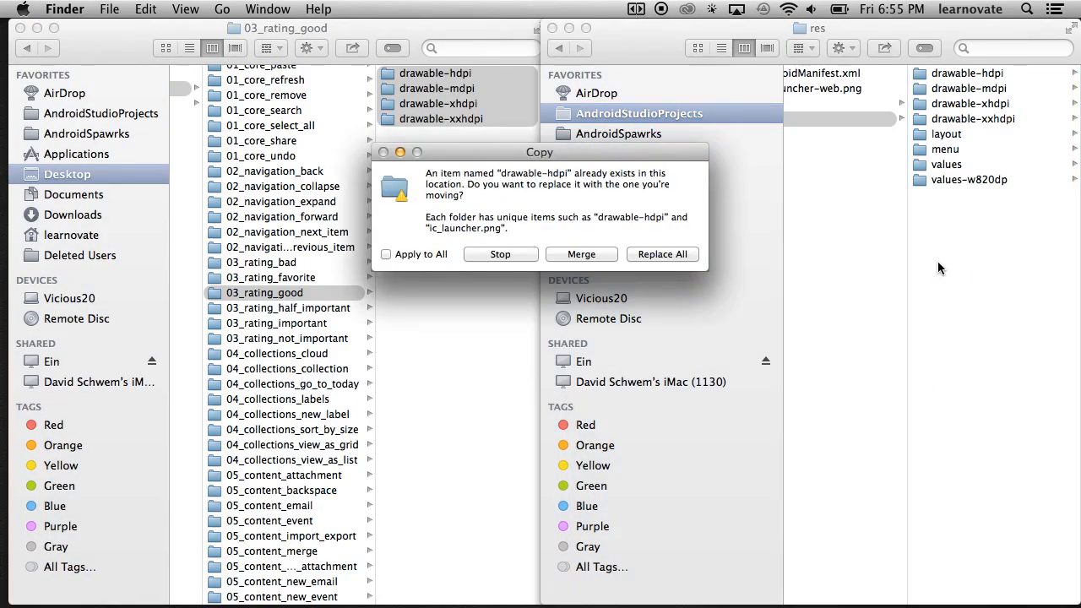
pyautogui.moveTo(591, 238)
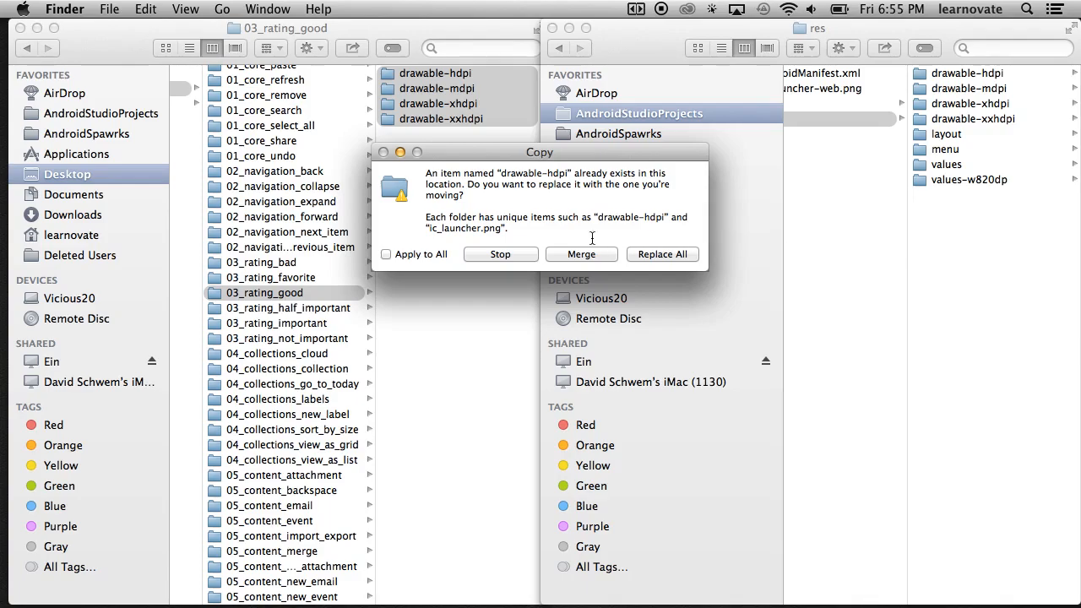
# - Merge the drawable folders into the project's res with Apply to All, confirming ic_action_good.png in drawable-mdpi
pyautogui.click(386, 253)
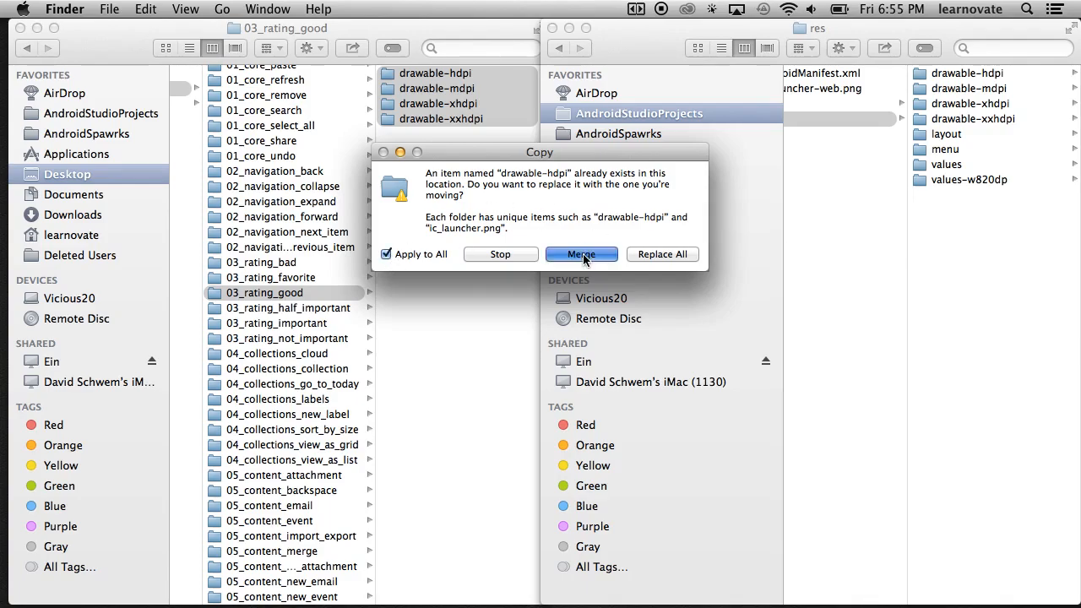
pyautogui.click(581, 254)
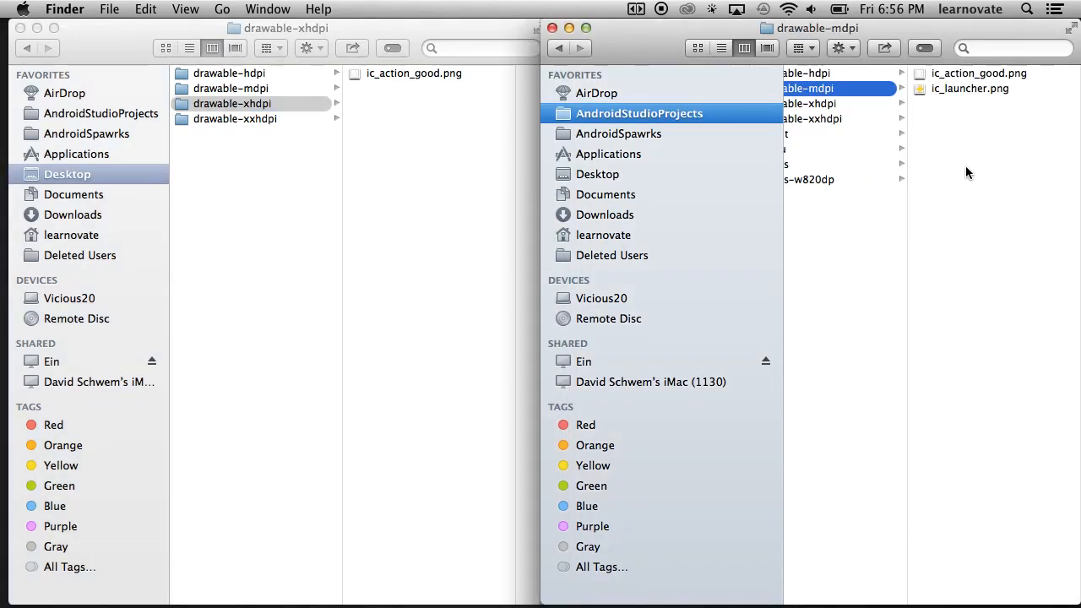
pyautogui.moveTo(939, 87)
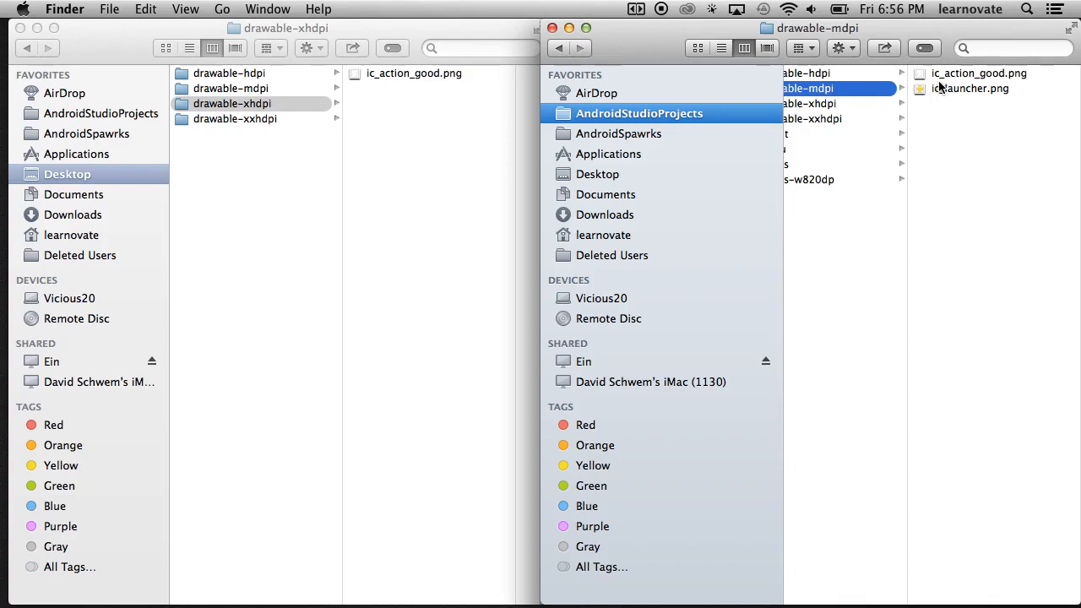
pyautogui.click(807, 103)
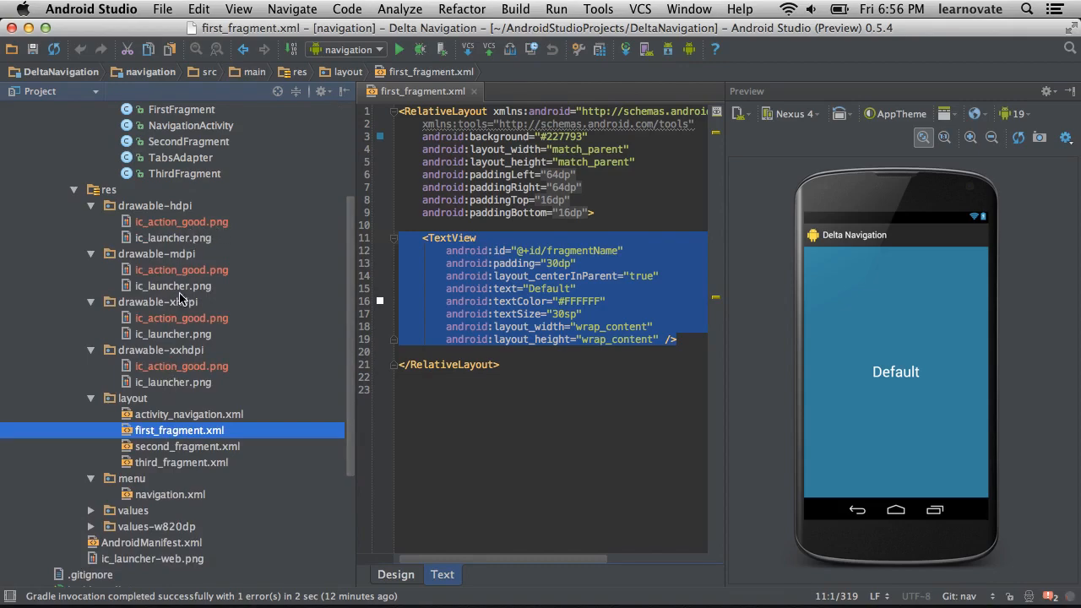
pyautogui.moveTo(277, 301)
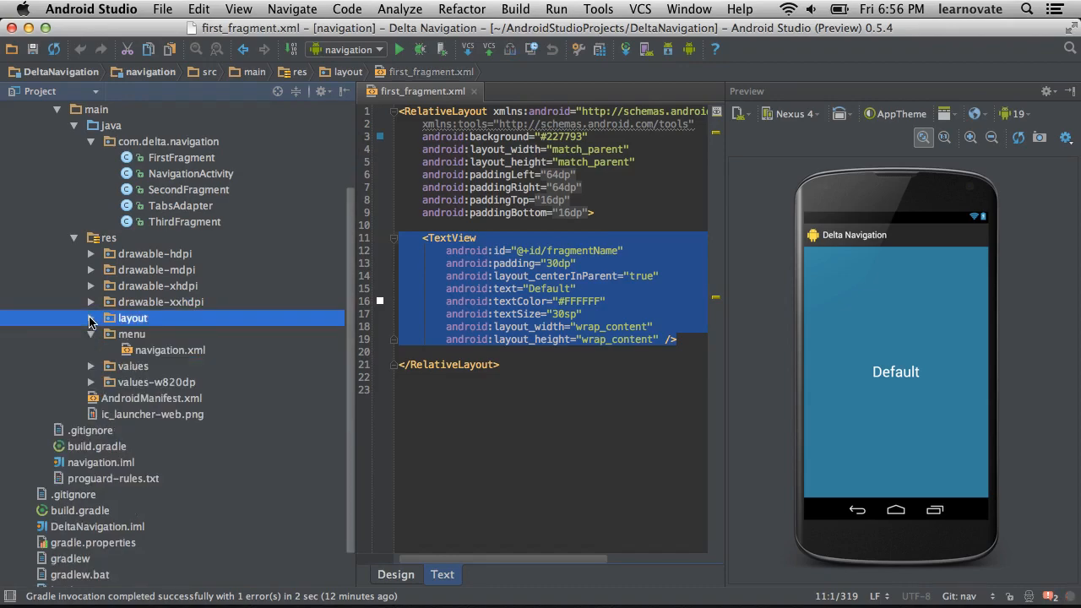
# - Open navigation.xml from the res/menu folder
pyautogui.click(132, 335)
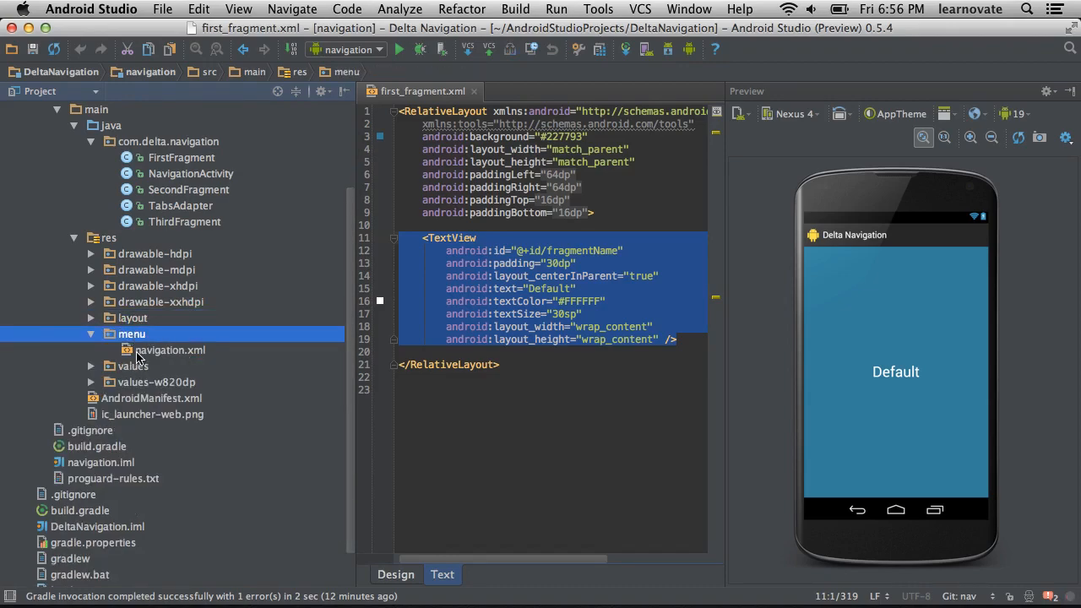
pyautogui.doubleClick(169, 349)
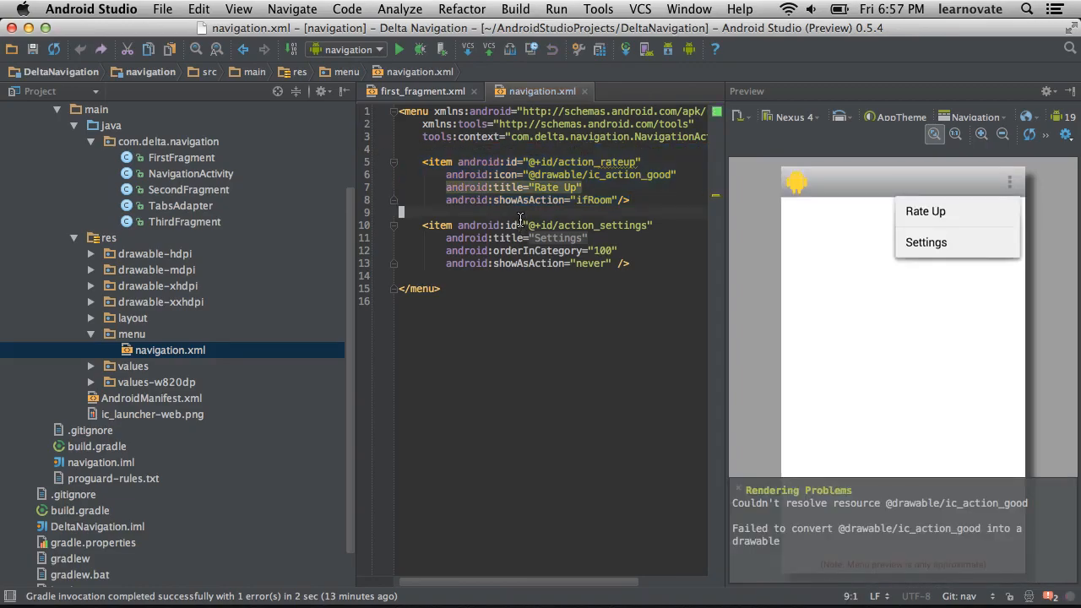
pyautogui.doubleClick(595, 200)
pyautogui.write('r')
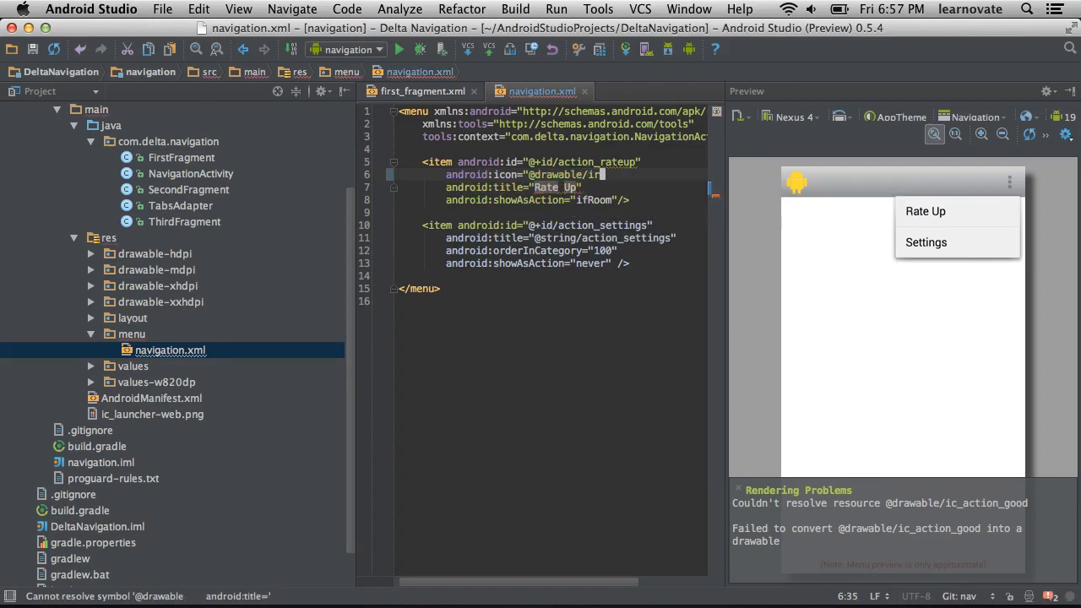
pyautogui.write('c_action_good"')
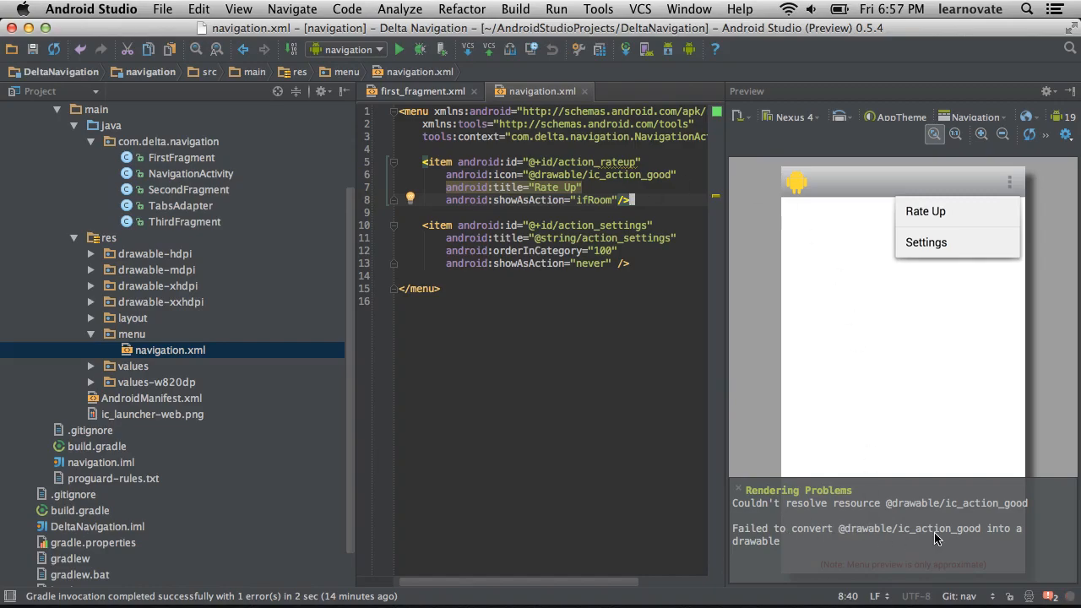
pyautogui.moveTo(993, 193)
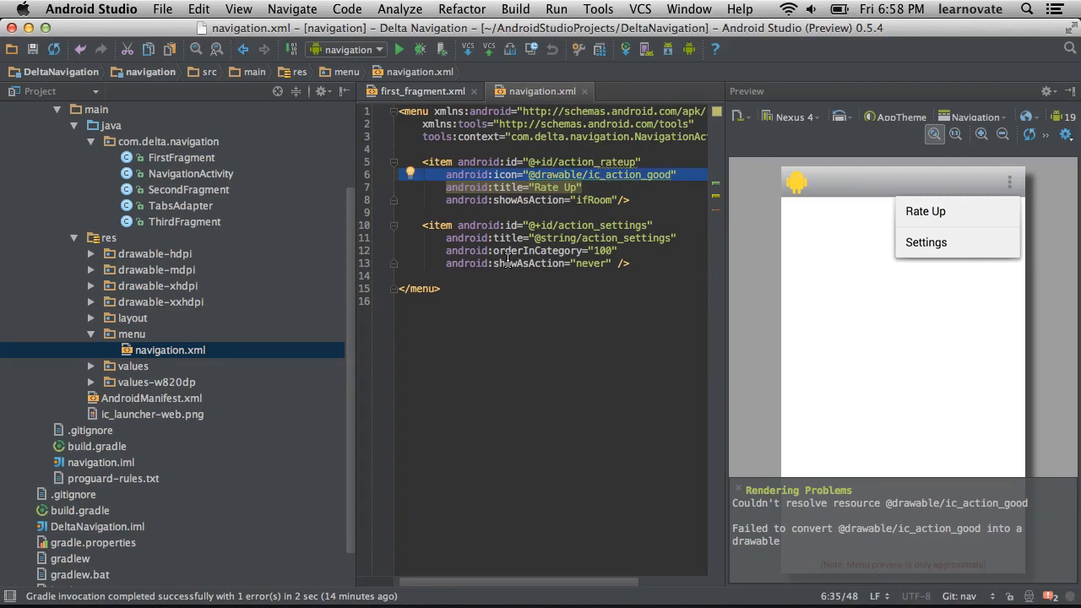
pyautogui.moveTo(166, 272)
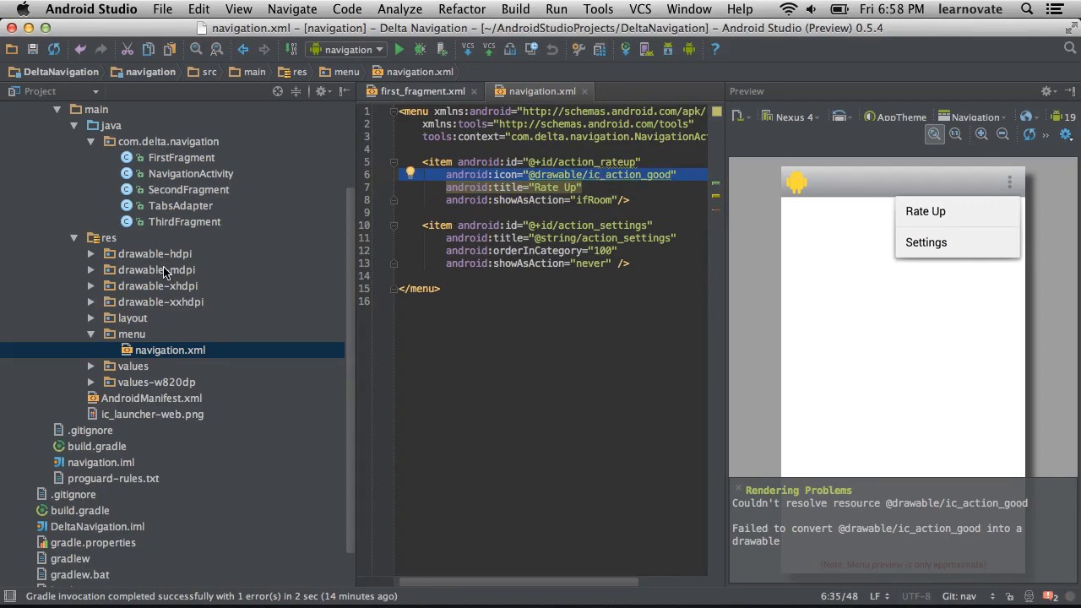
pyautogui.click(191, 172)
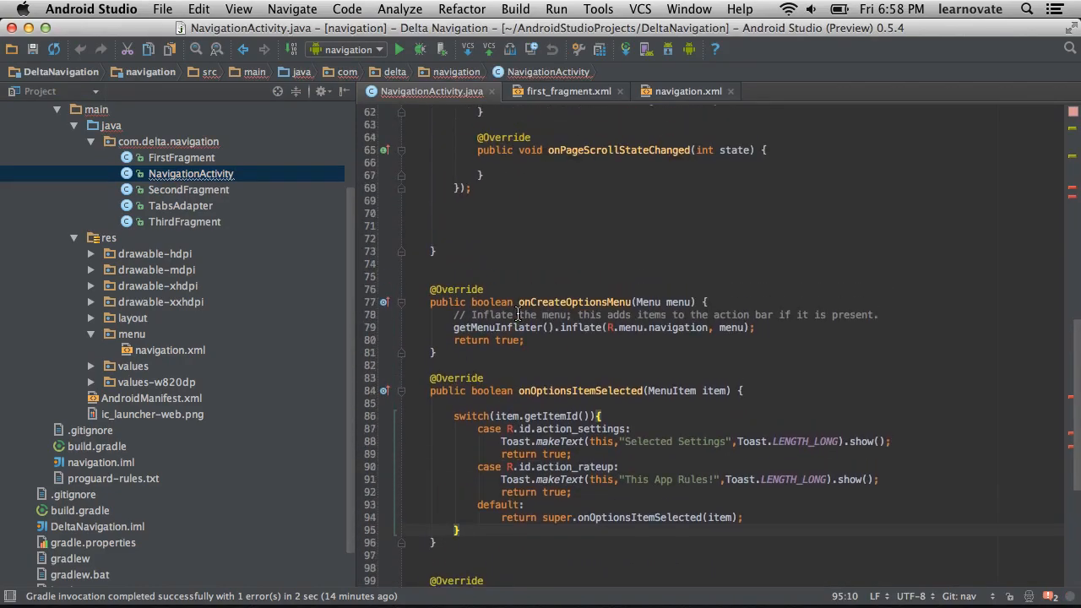
pyautogui.scroll(-3)
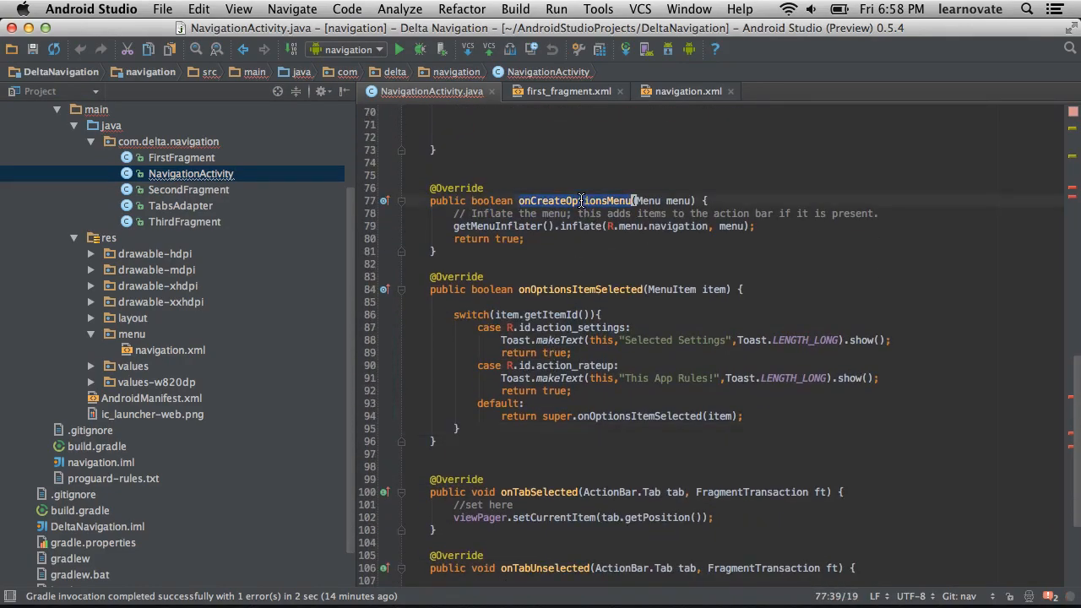
pyautogui.doubleClick(574, 200)
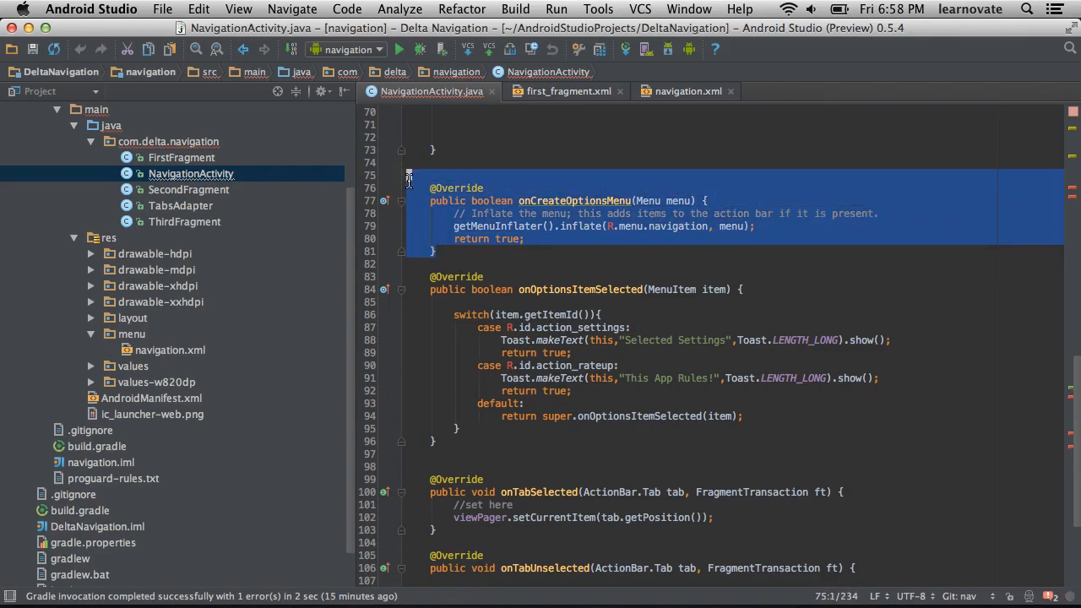
pyautogui.moveTo(532, 137)
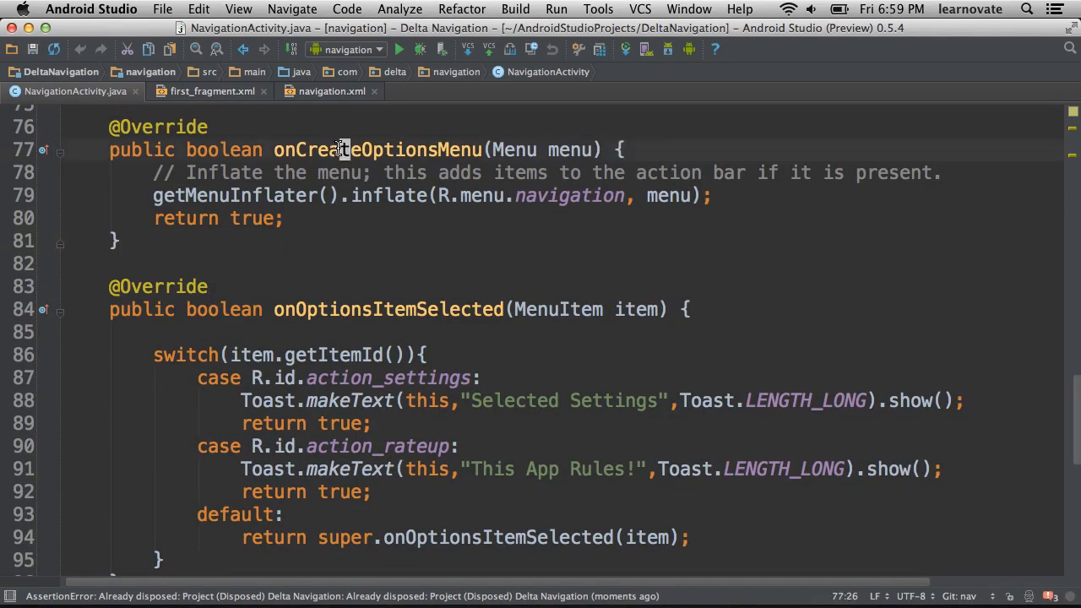
pyautogui.doubleClick(571, 149)
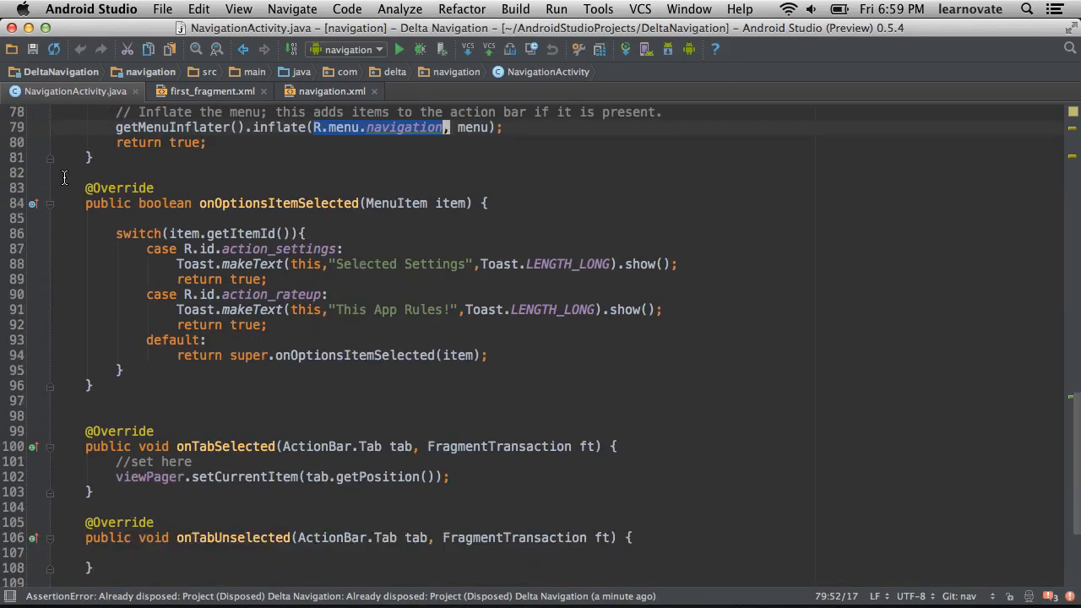
pyautogui.moveTo(85, 188); pyautogui.dragTo(236, 402)
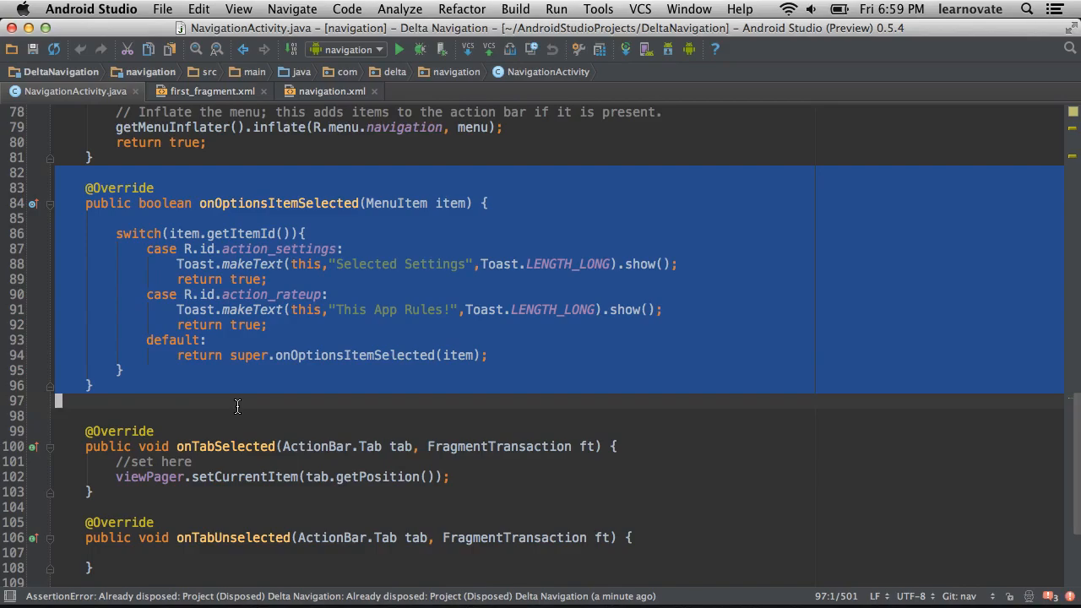
pyautogui.moveTo(253, 357)
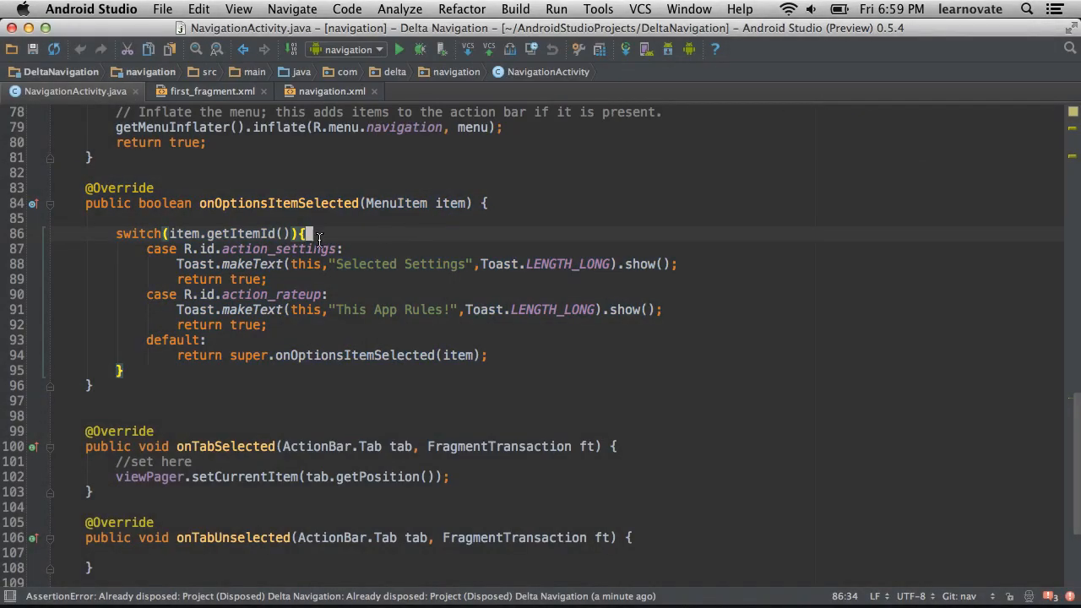
pyautogui.doubleClick(240, 233)
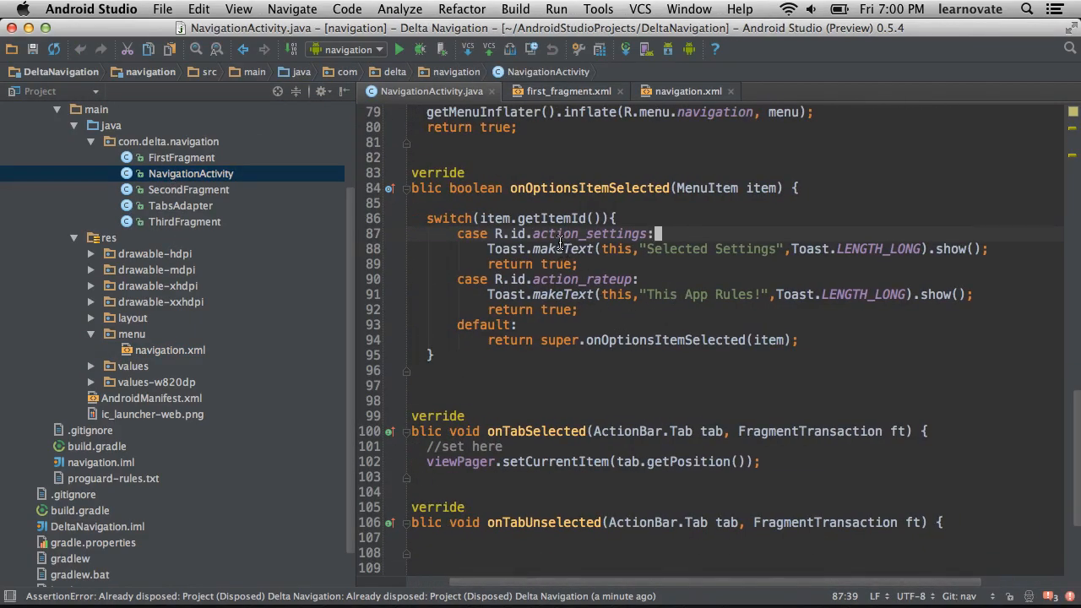
pyautogui.doubleClick(581, 280)
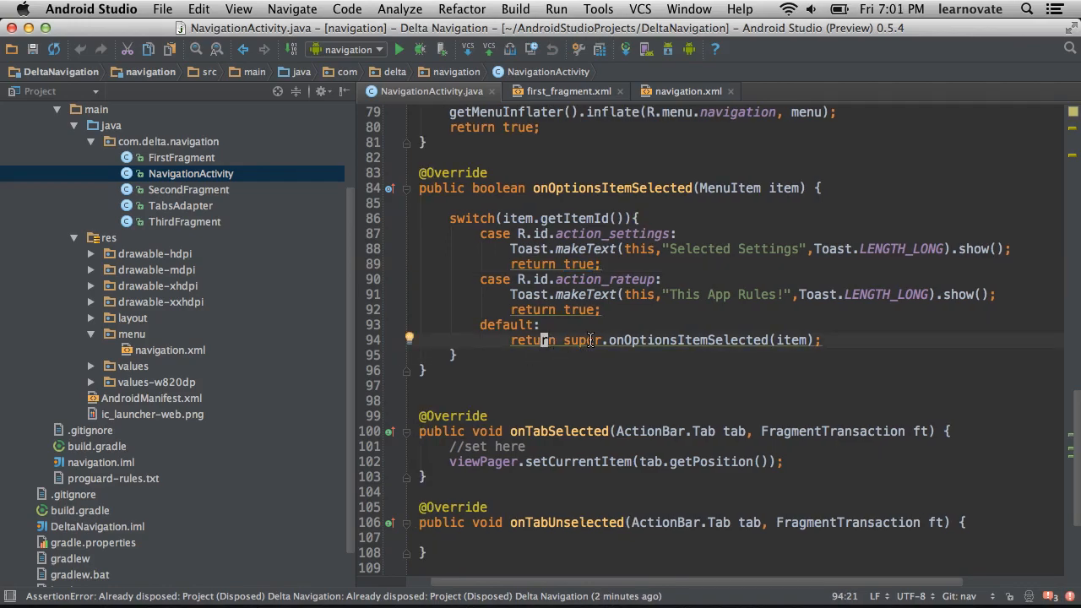
pyautogui.doubleClick(689, 340)
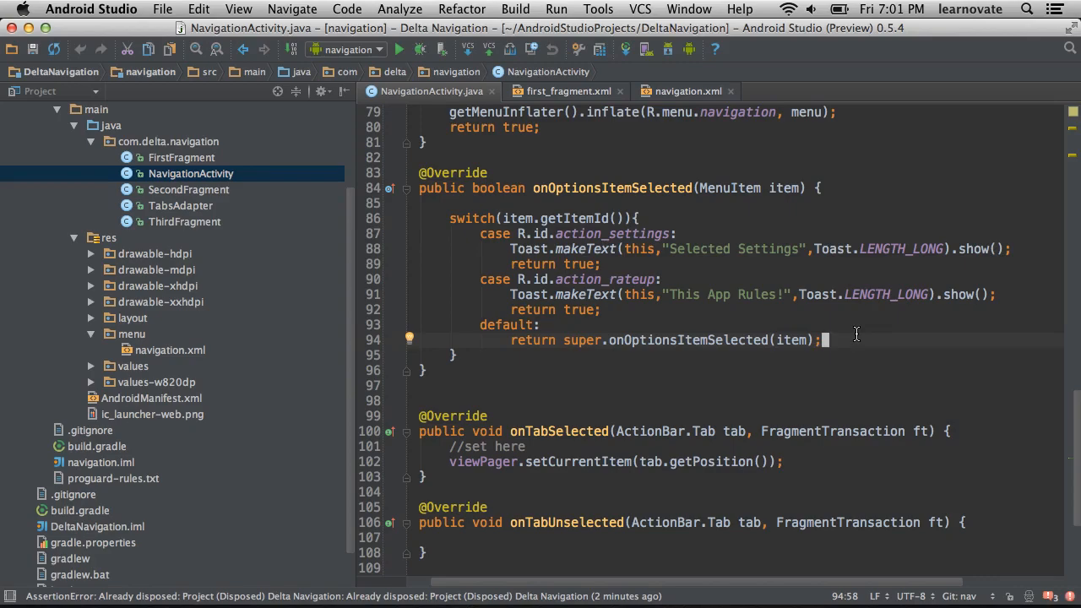
pyautogui.moveTo(456, 60)
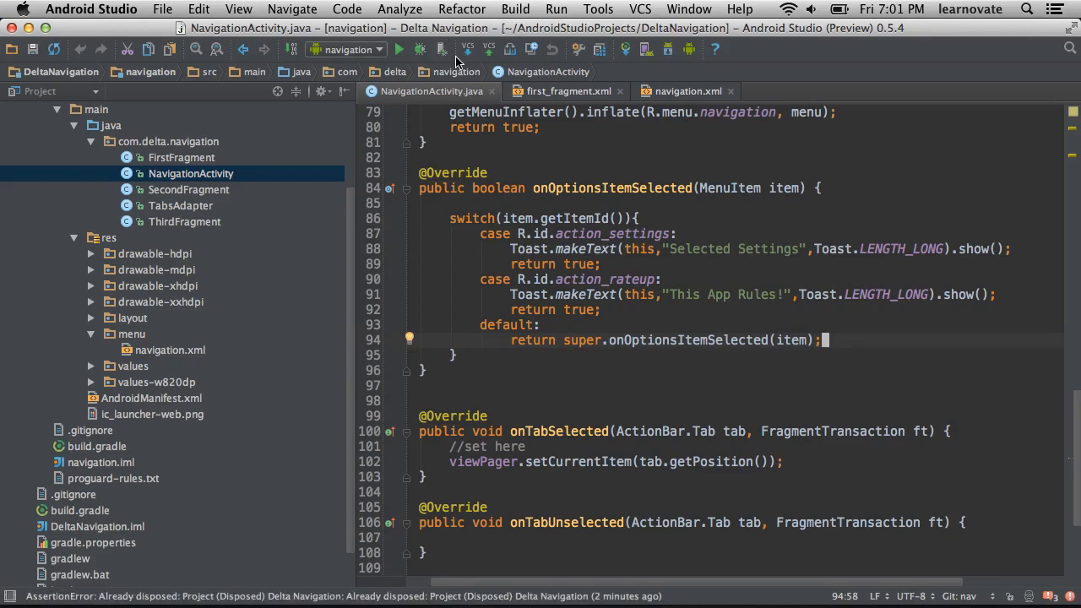
# - Run the app on the running Genymotion Custom Phone
pyautogui.click(398, 48)
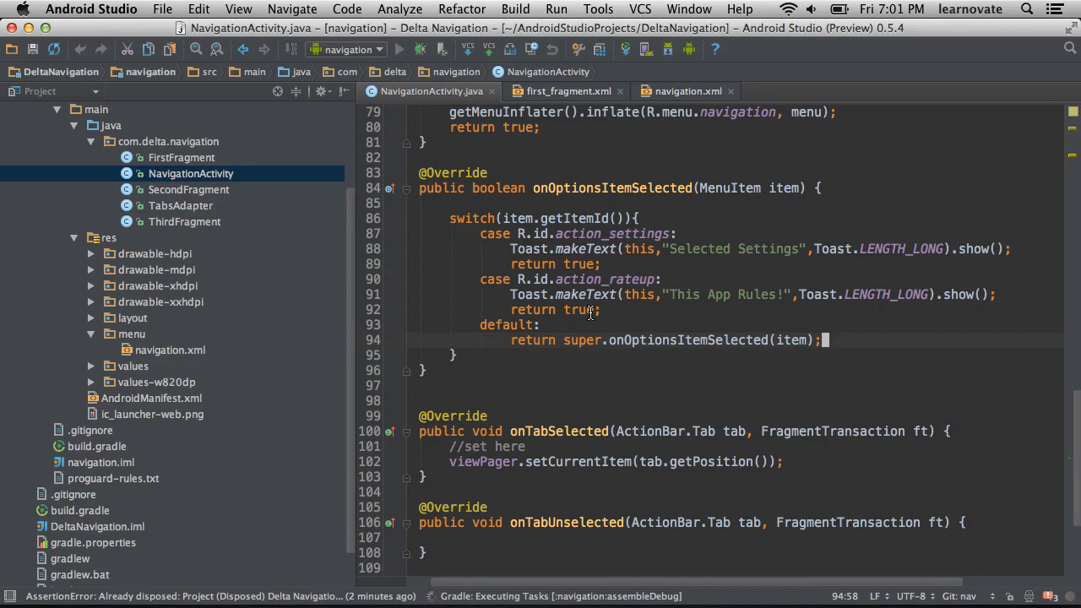
pyautogui.click(399, 47)
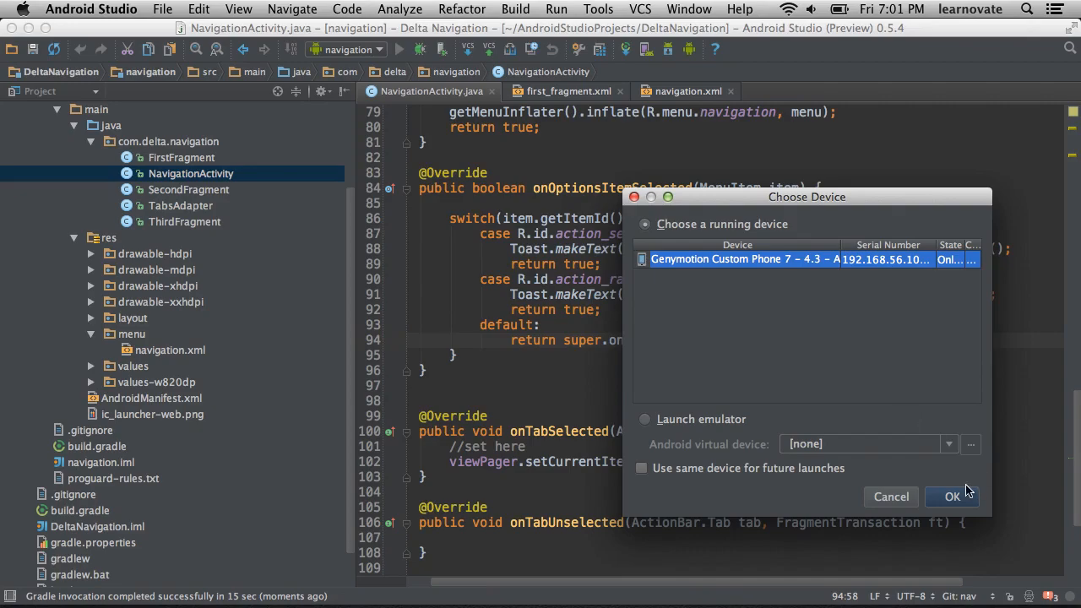
pyautogui.click(953, 497)
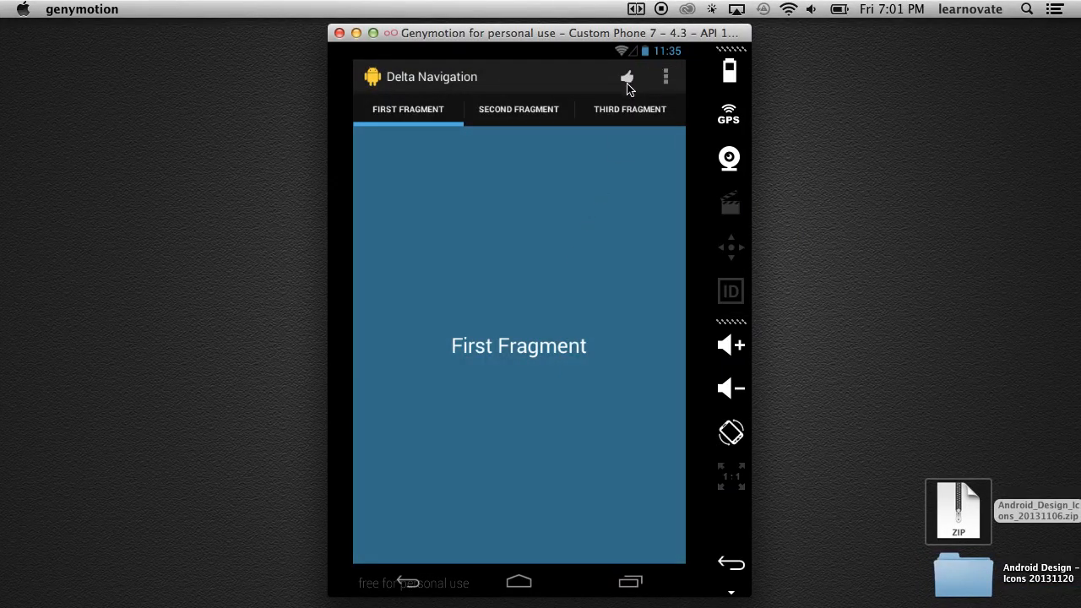
# - Tap the thumbs-up icon for 'This App Rules!' and Settings from the overflow for 'Selected Settings'
pyautogui.click(628, 77)
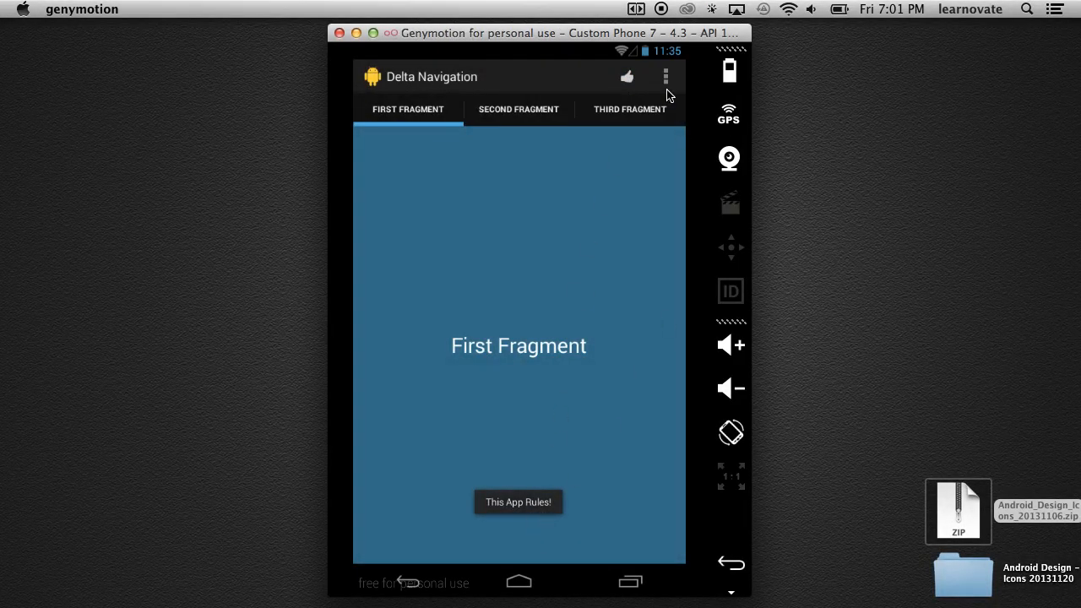
pyautogui.click(665, 78)
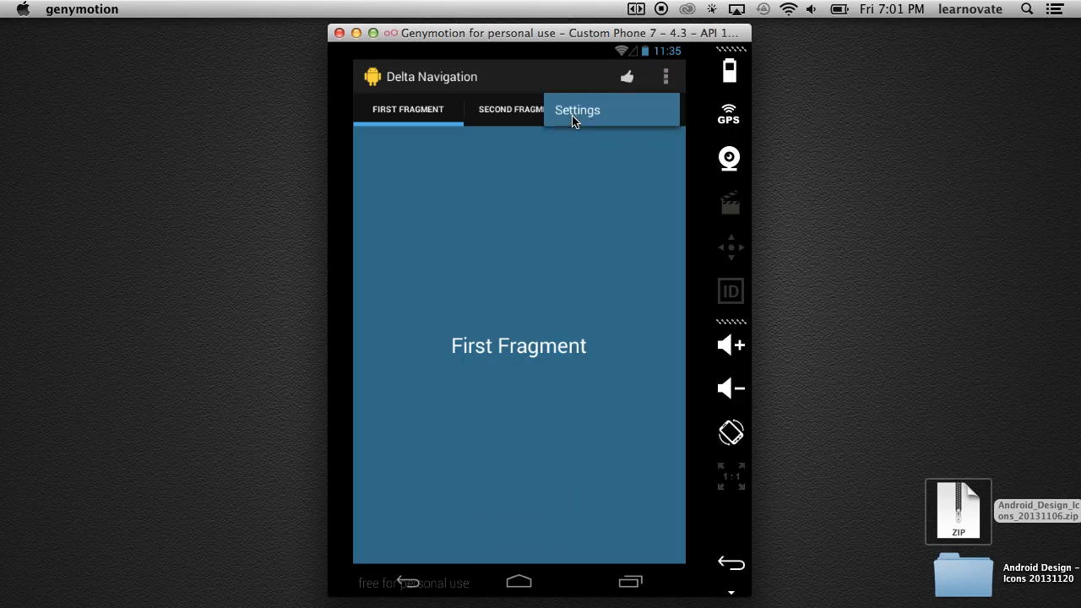
pyautogui.click(578, 110)
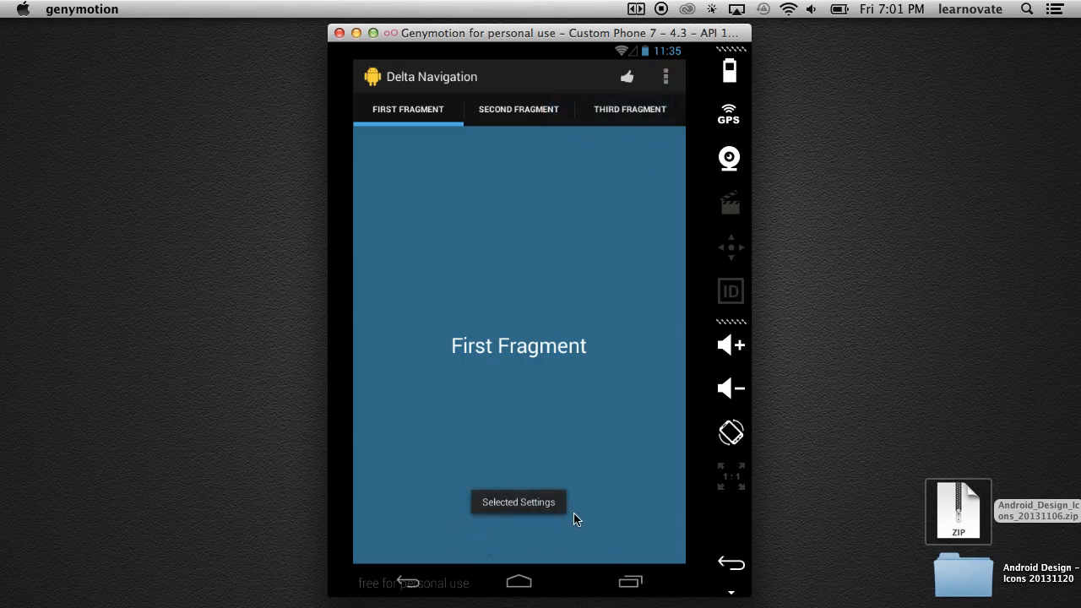